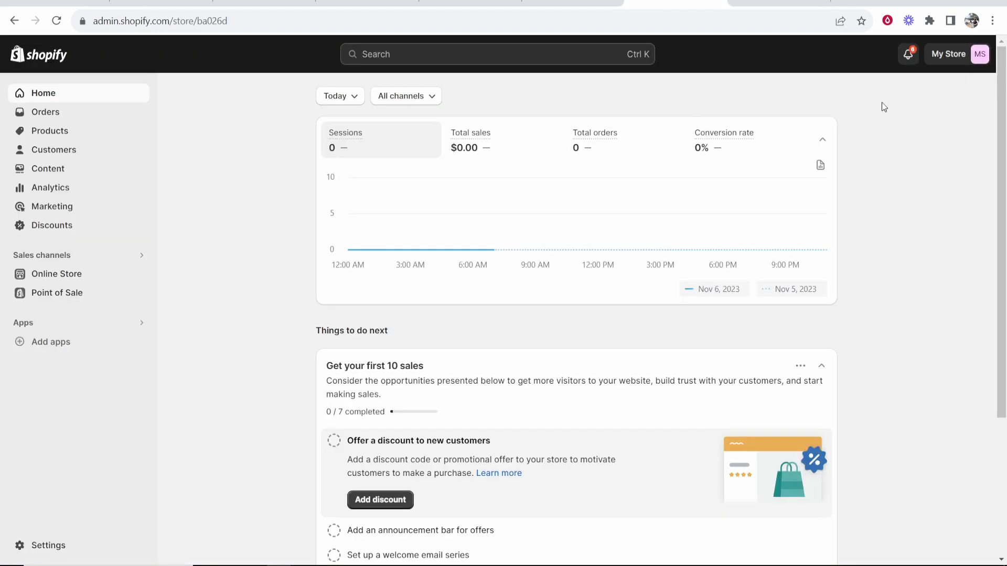
pyautogui.moveTo(895, 111)
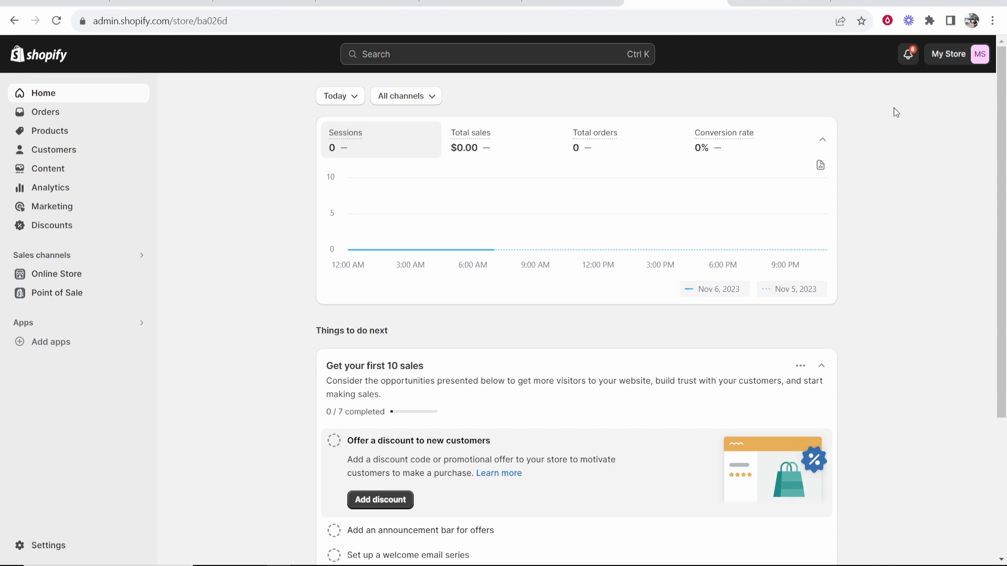
pyautogui.moveTo(252, 277)
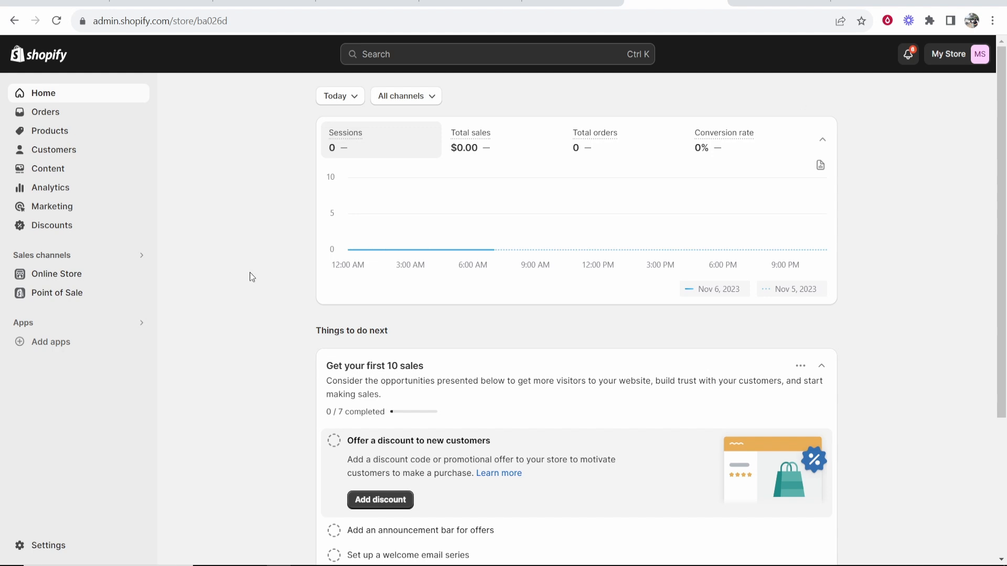
pyautogui.moveTo(348, 250)
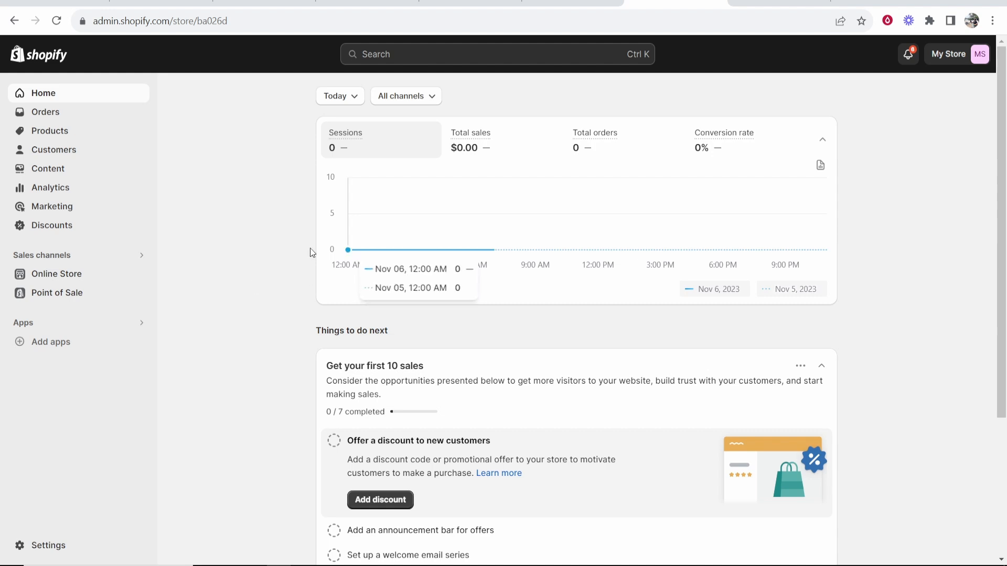
pyautogui.moveTo(41, 549)
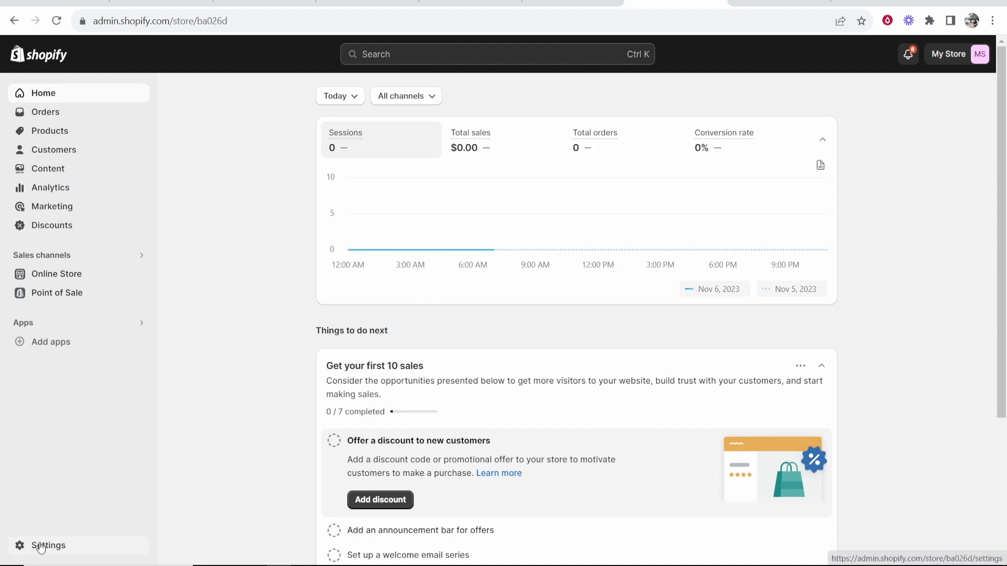
# Open the store settings and view time zone, unit system and order ID format details
pyautogui.click(48, 545)
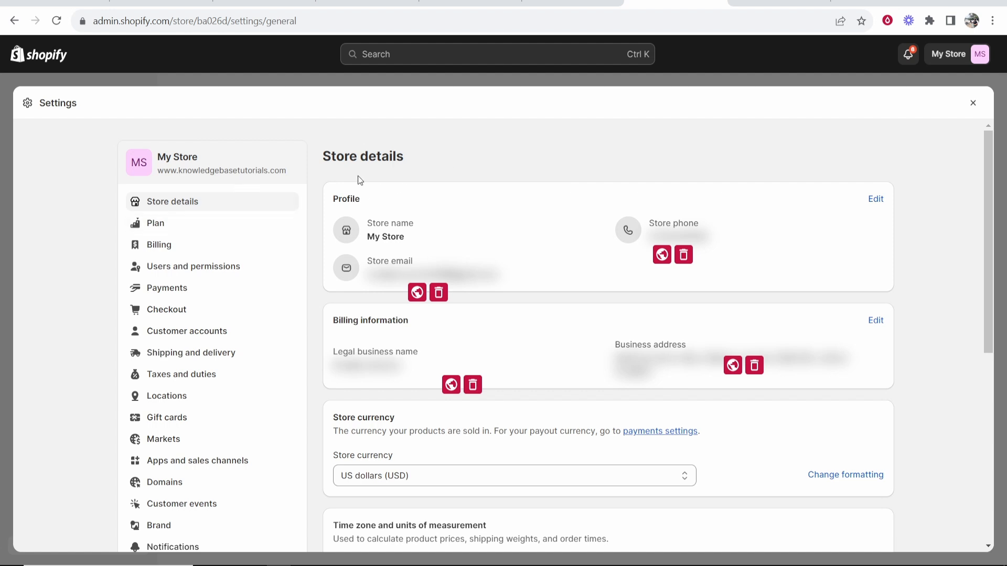
pyautogui.moveTo(204, 223)
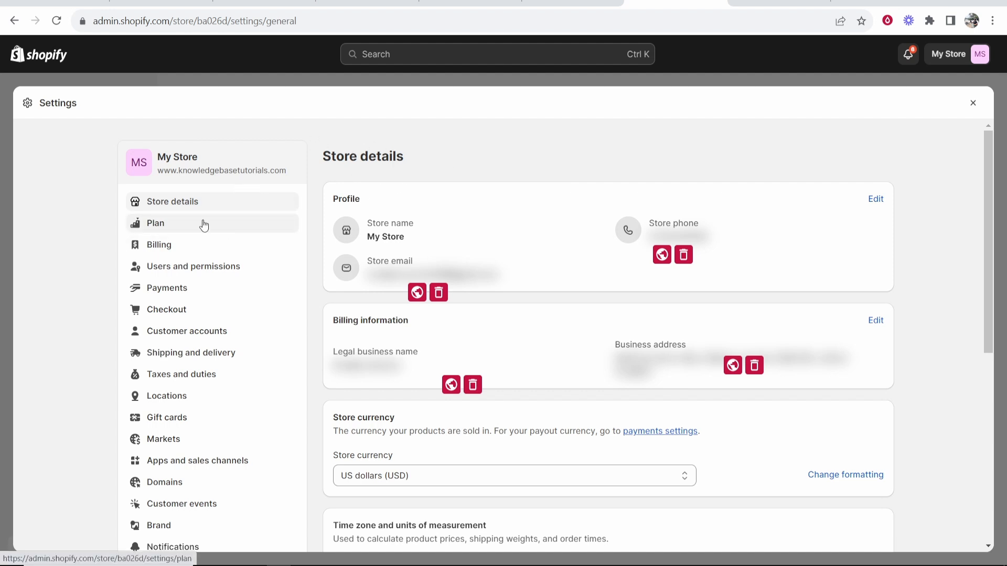
pyautogui.scroll(-3)
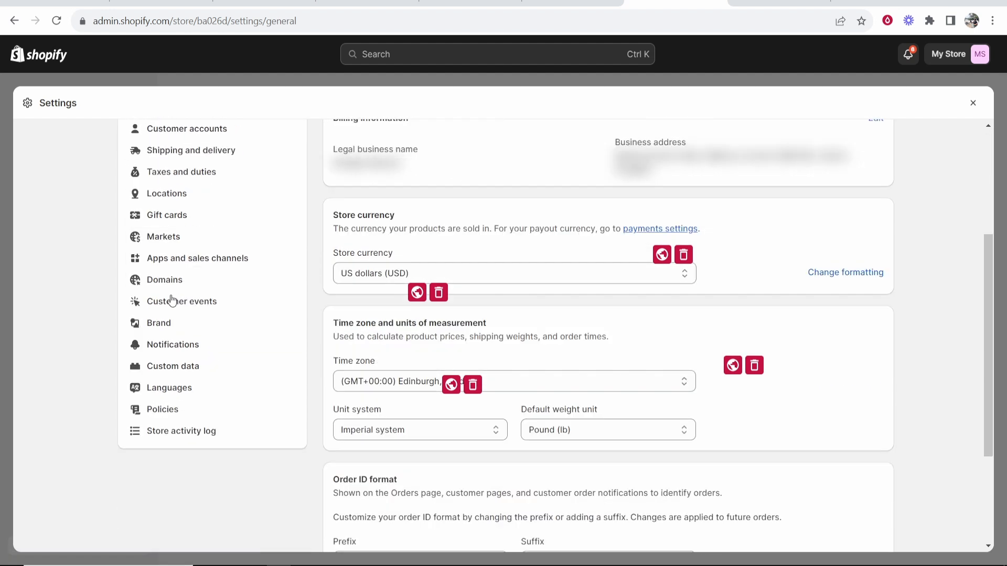
pyautogui.moveTo(166, 283)
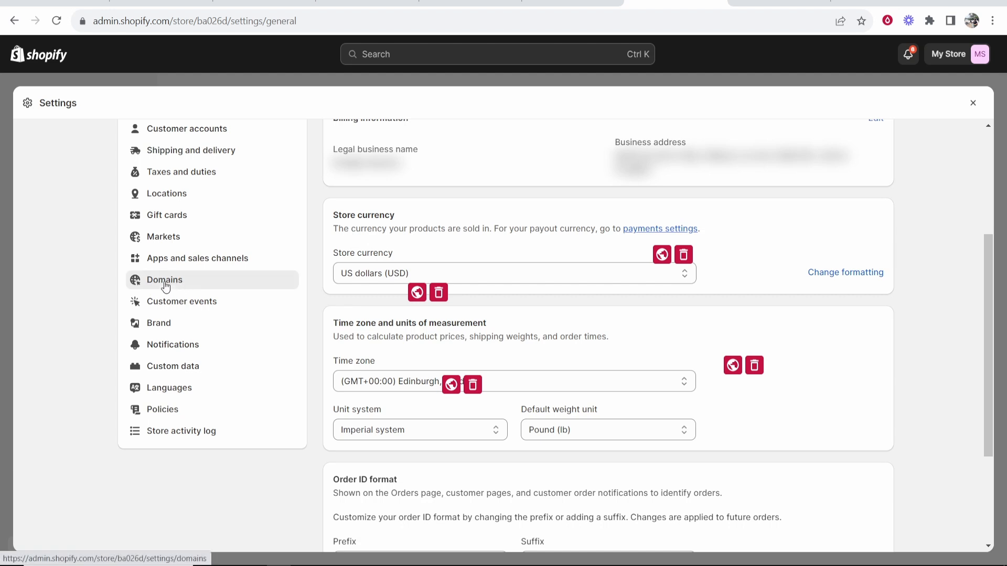
pyautogui.click(164, 281)
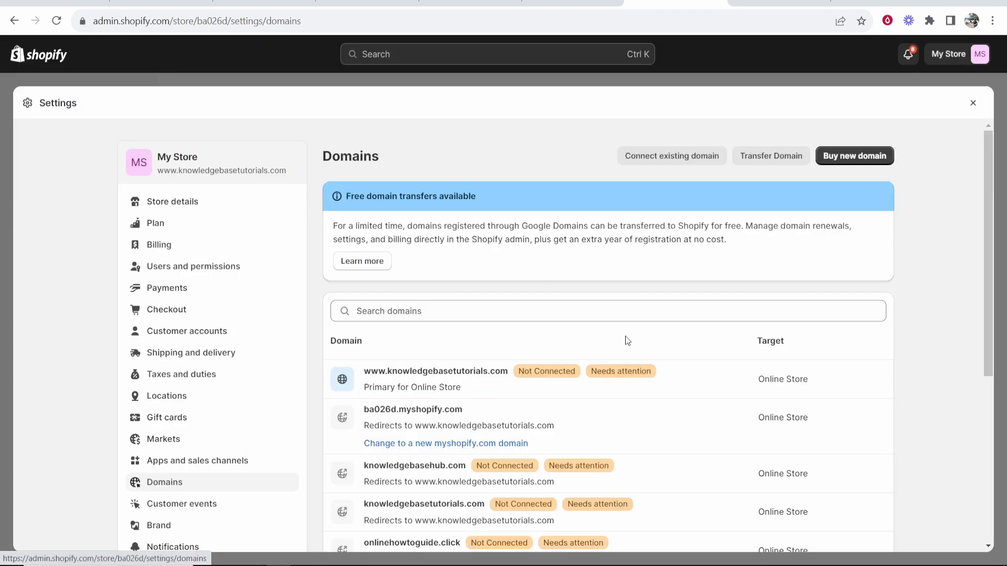
pyautogui.scroll(-3)
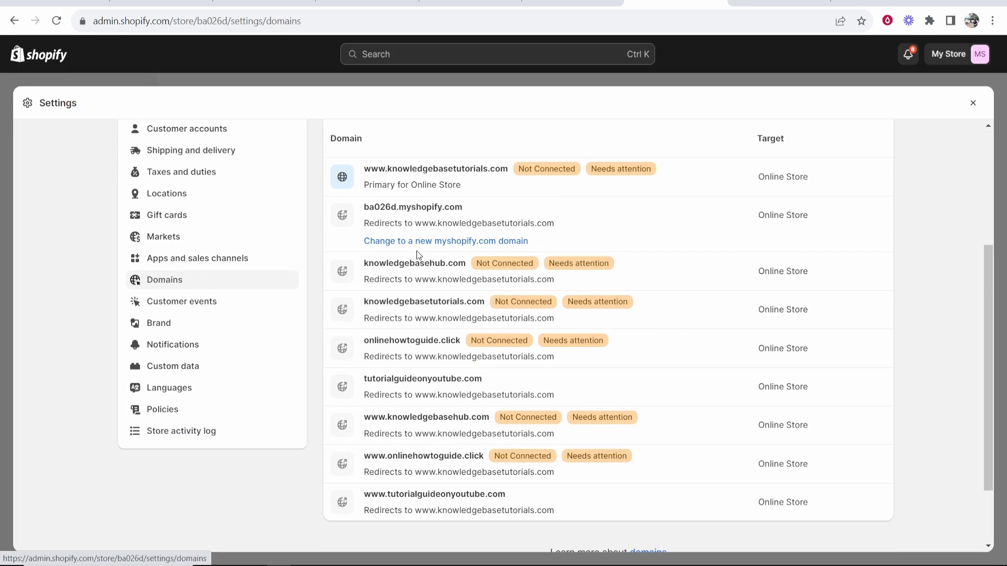
pyautogui.moveTo(669, 276)
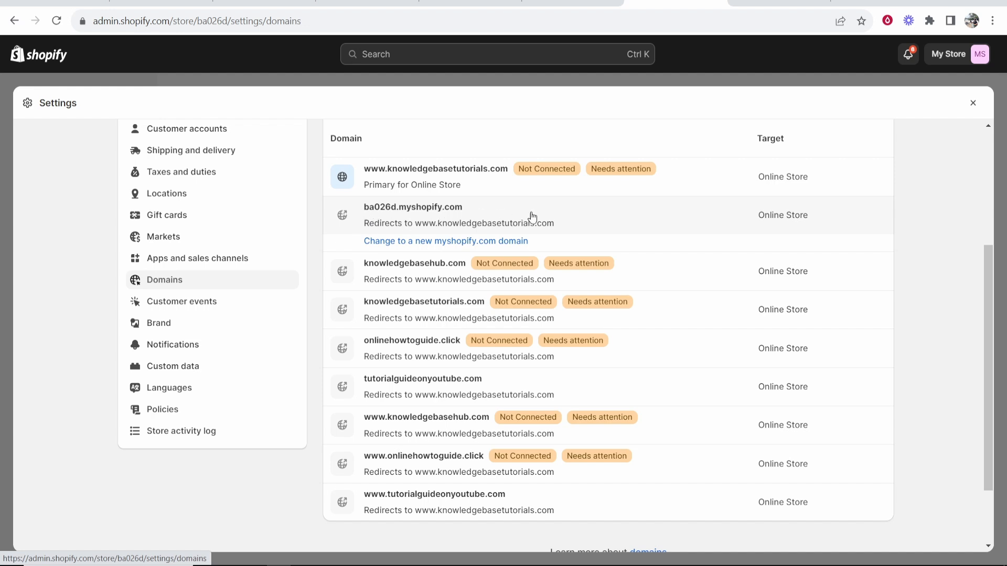
# Make ba026d.myshopify.com the primary domain for the Online Store
pyautogui.click(413, 207)
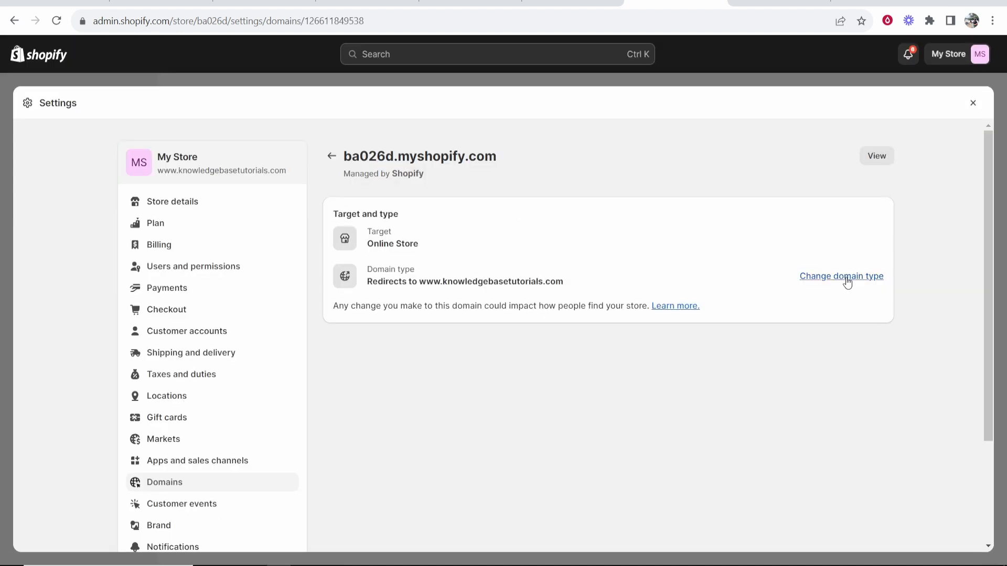
pyautogui.click(842, 275)
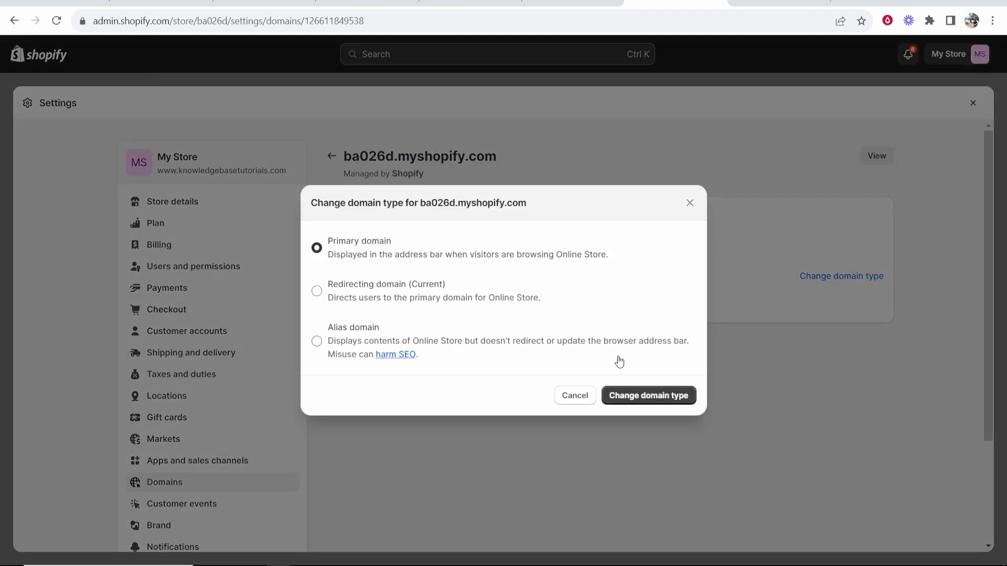
pyautogui.click(648, 396)
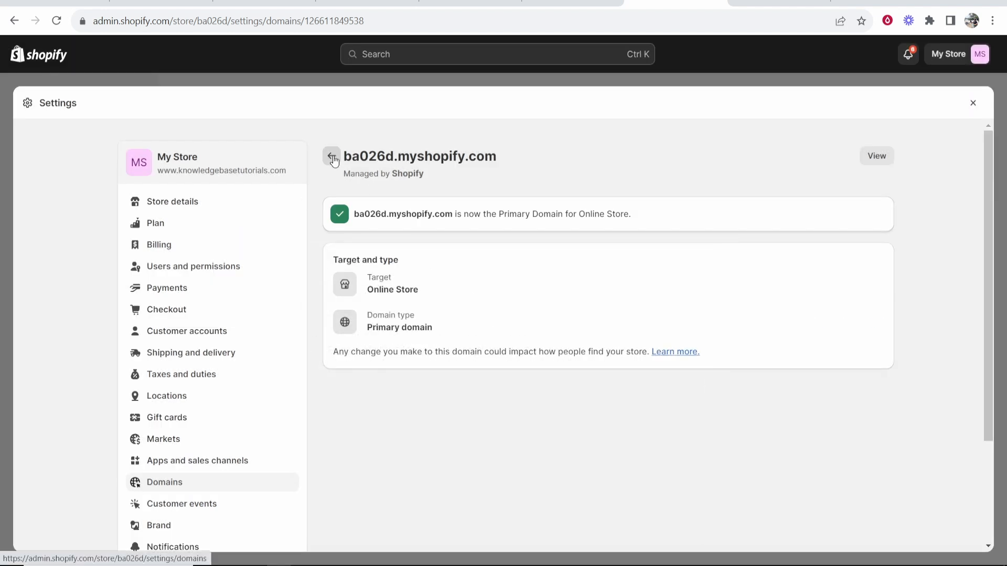
pyautogui.click(331, 157)
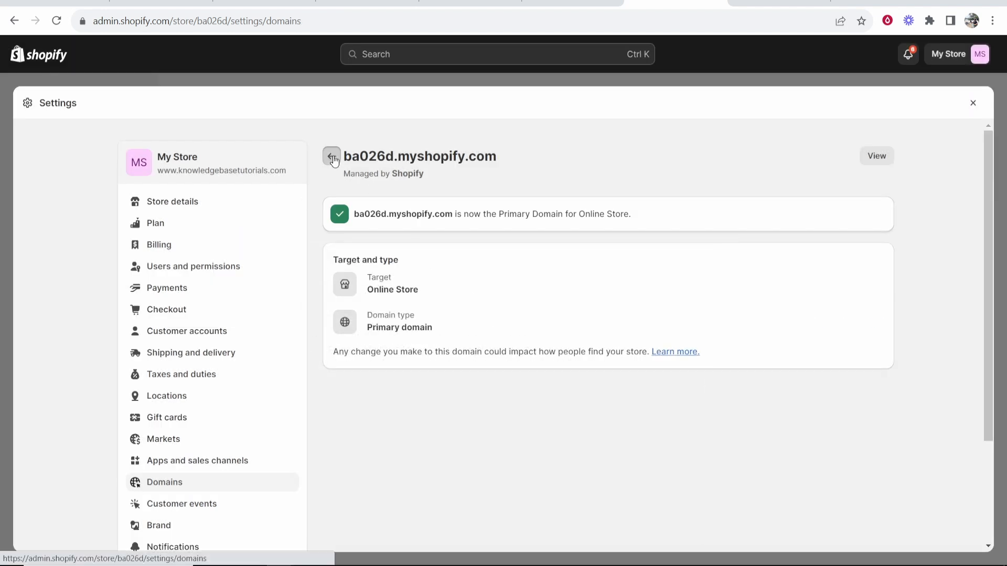
# Remove knowledgebasehub.com, leaving the other domains redirecting to ba026d.myshopify.com
pyautogui.click(332, 157)
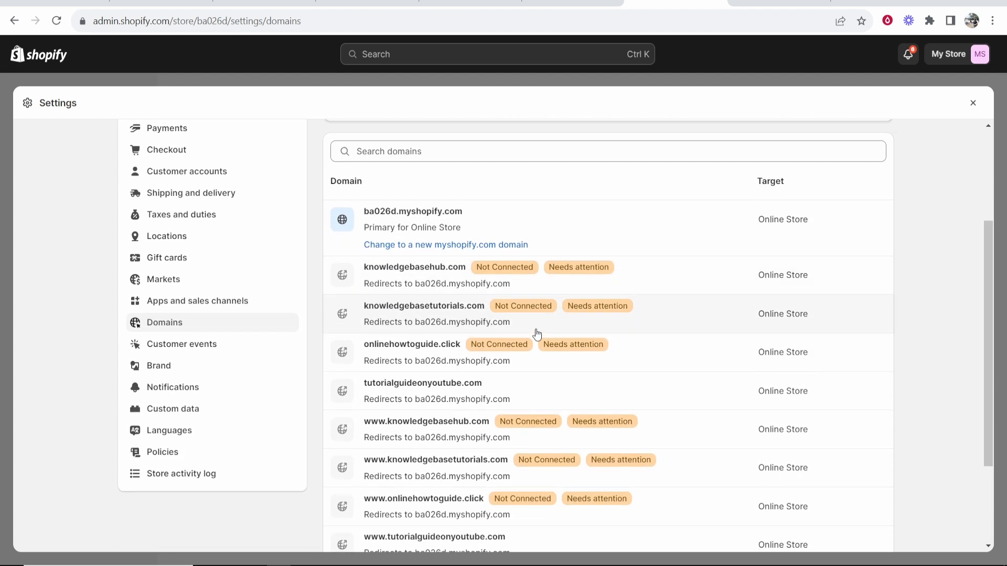
pyautogui.click(358, 533)
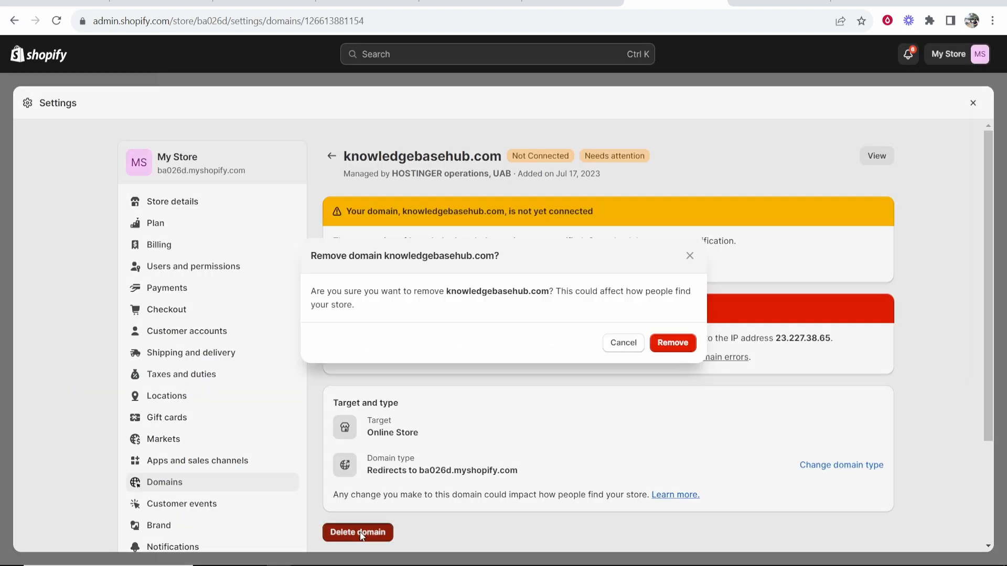
pyautogui.click(672, 343)
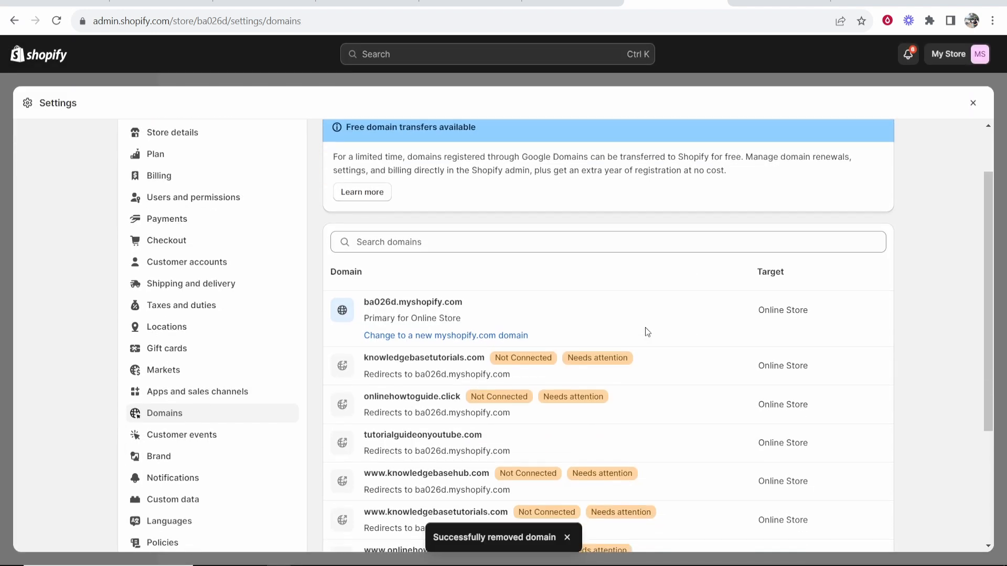
pyautogui.scroll(-3)
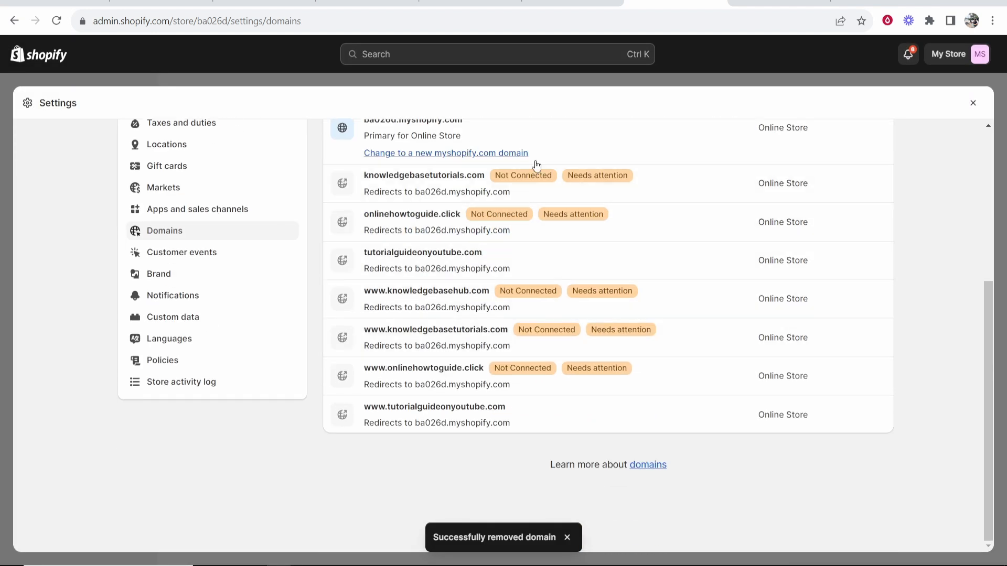